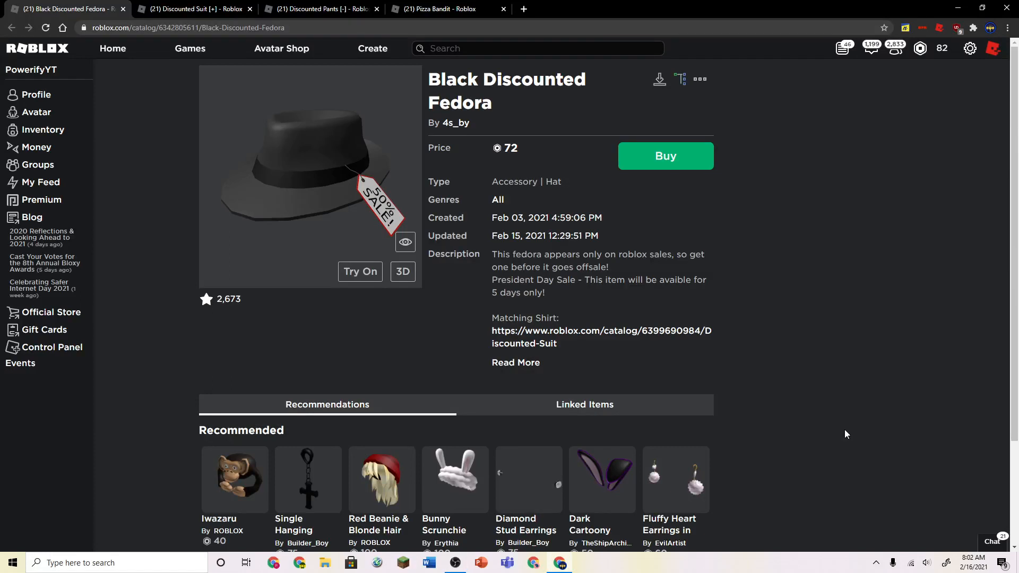
mouse_move(390, 96)
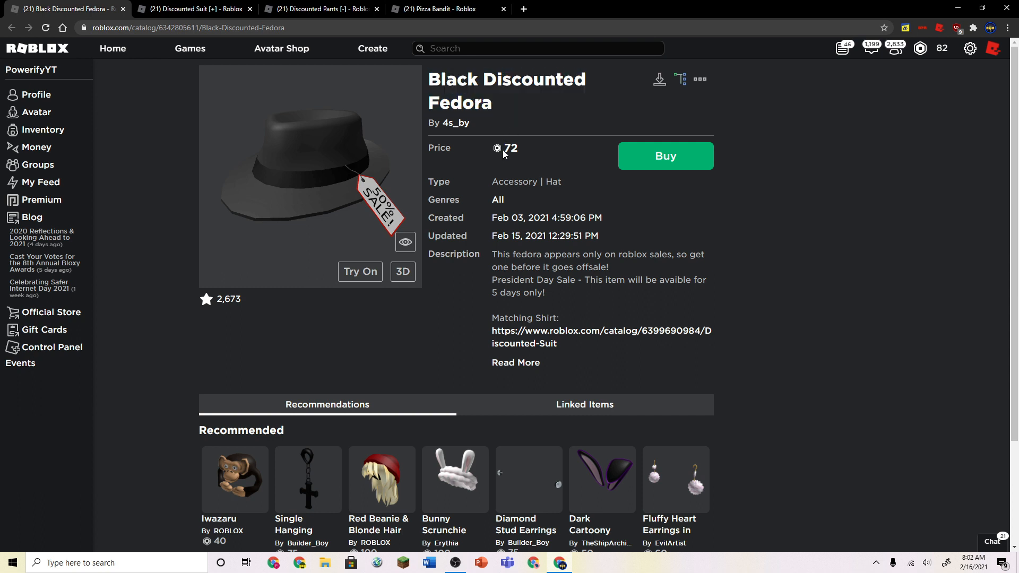
Step: Highlight description text, then expand the fedora's full description with 'Read More'
double_click(455, 123)
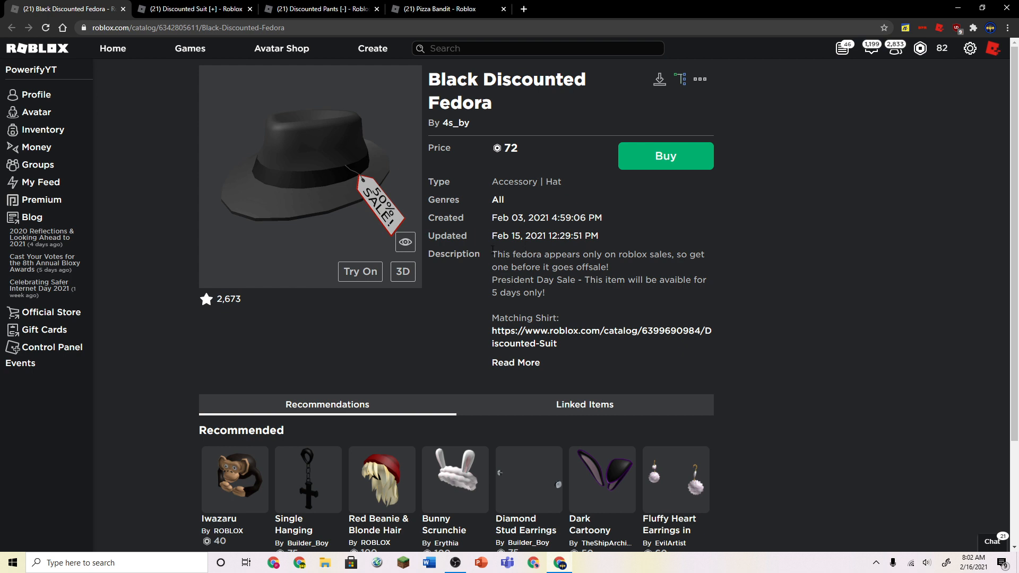
double_click(501, 254)
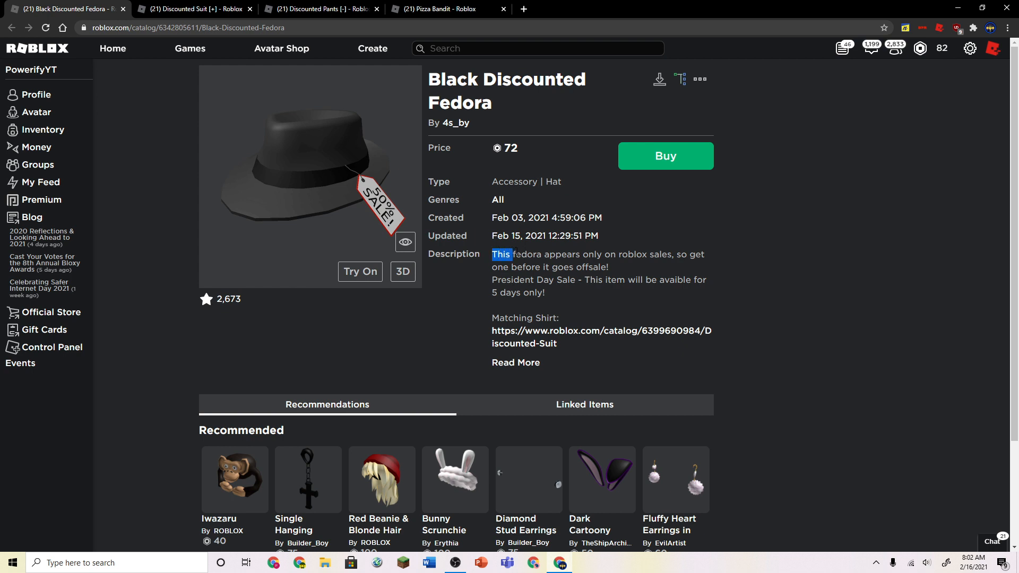
left_click_drag(494, 255, 659, 254)
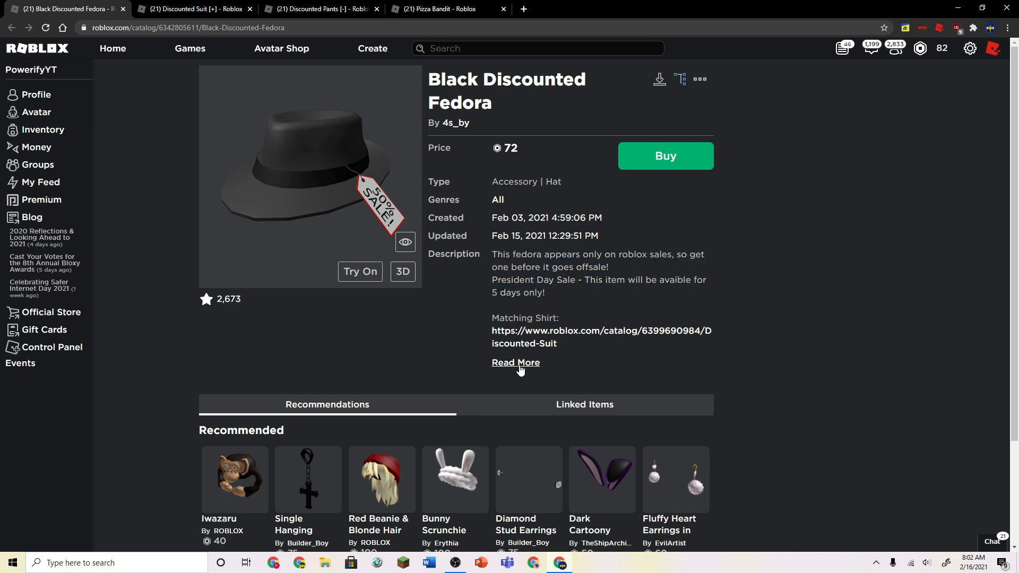
left_click(516, 362)
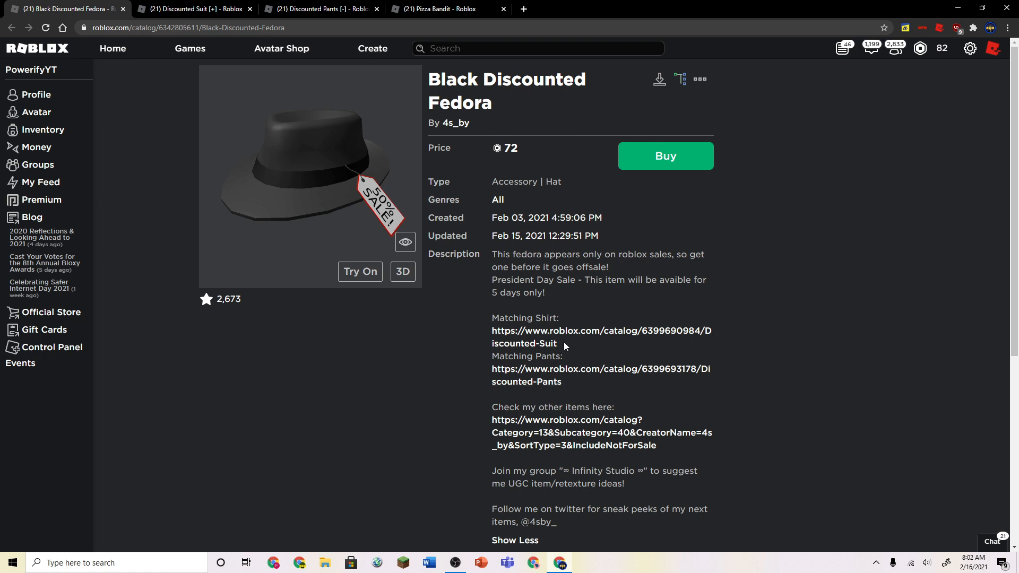
mouse_move(535, 316)
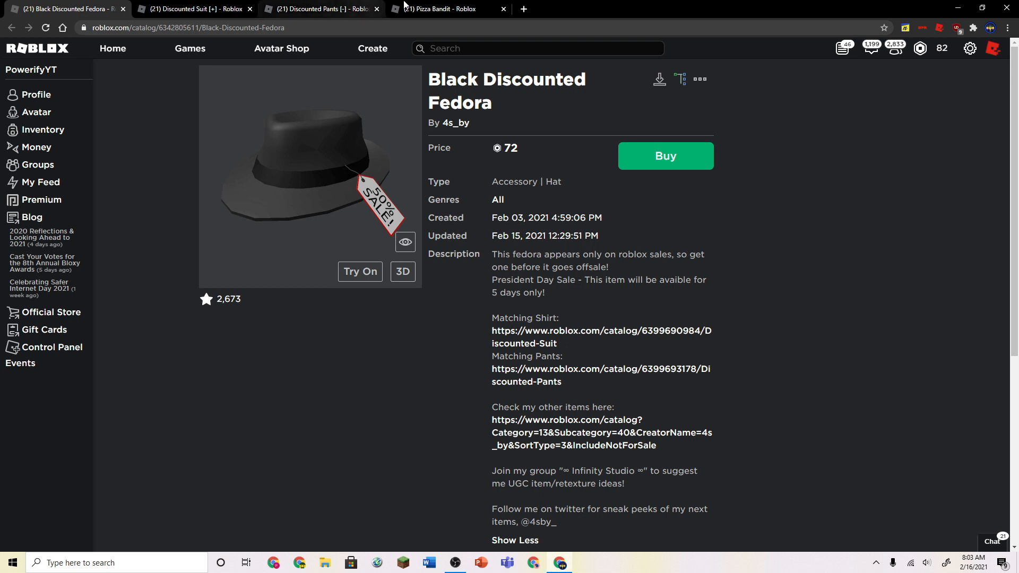
Step: Switch to the Pizza Bandit face accessory tab, owned at 49 Robux
left_click(440, 9)
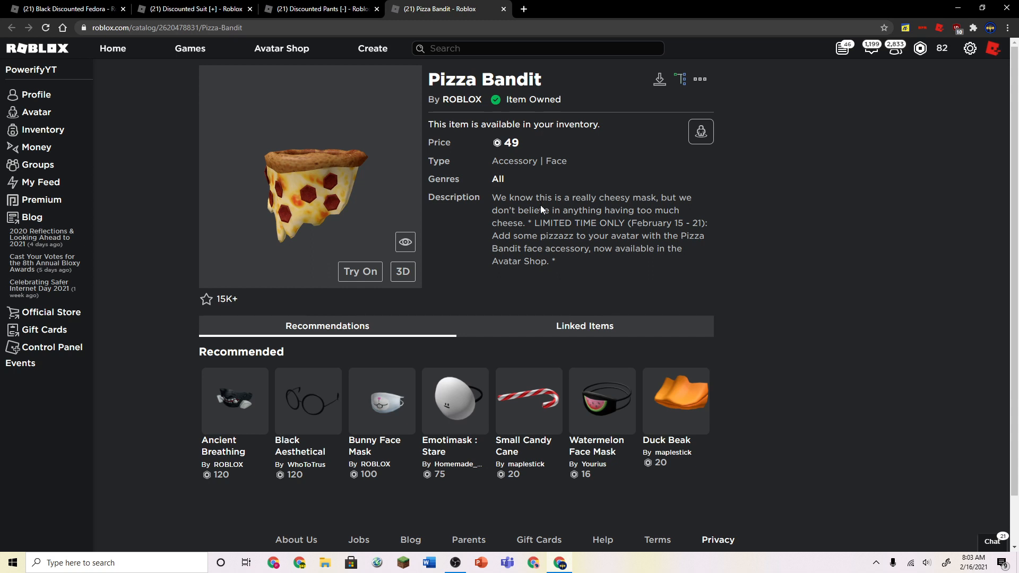
mouse_move(542, 209)
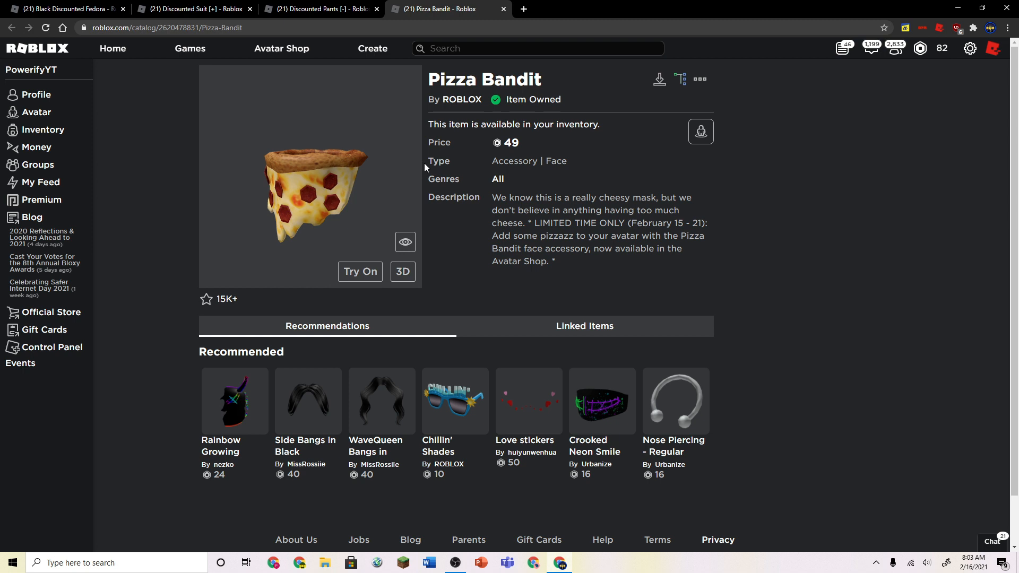
mouse_move(428, 198)
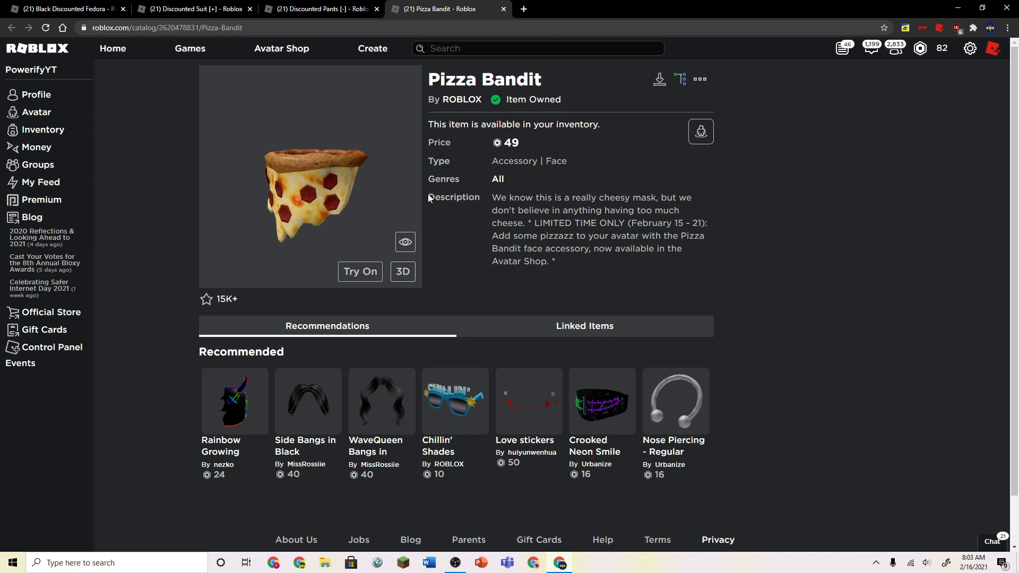
mouse_move(584, 219)
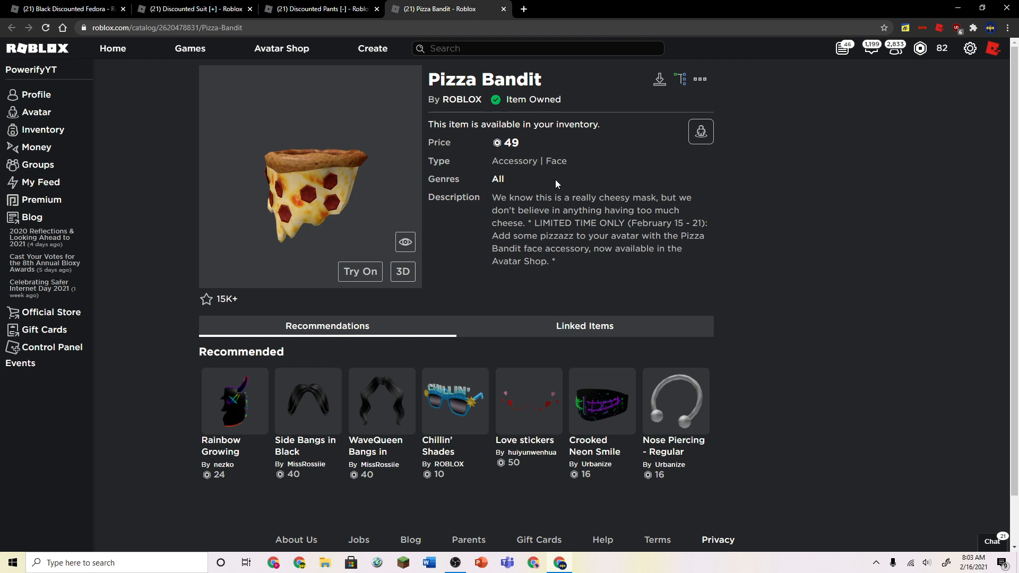
mouse_move(556, 182)
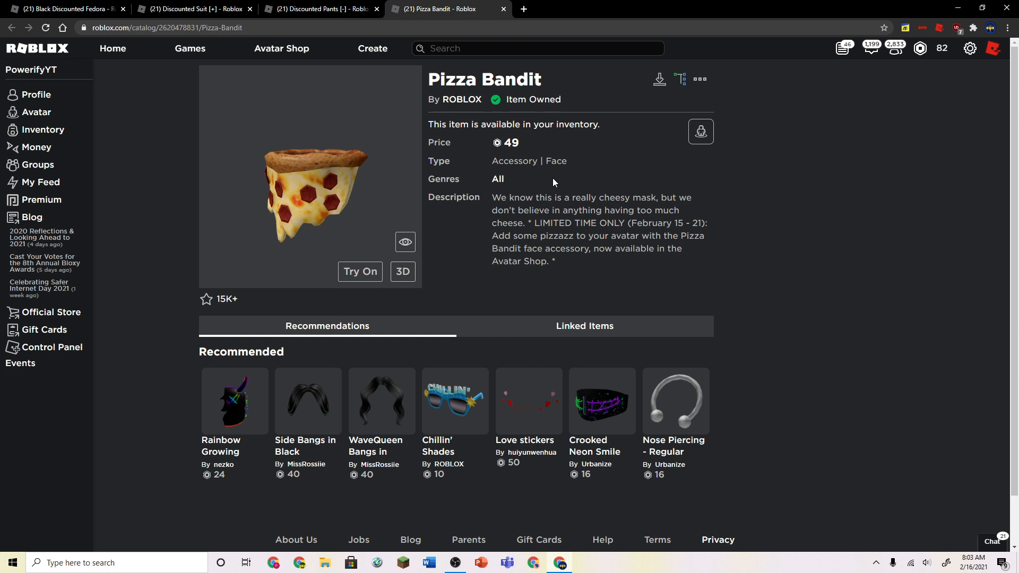
mouse_move(328, 211)
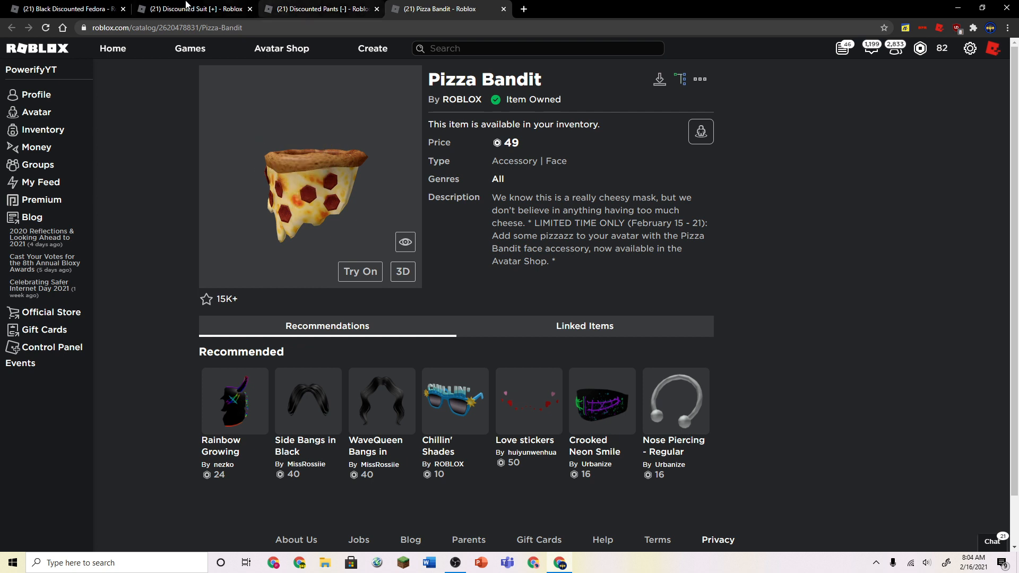
Step: Switch back to the Black Discounted Fedora tab showing 72 Robux
left_click(64, 8)
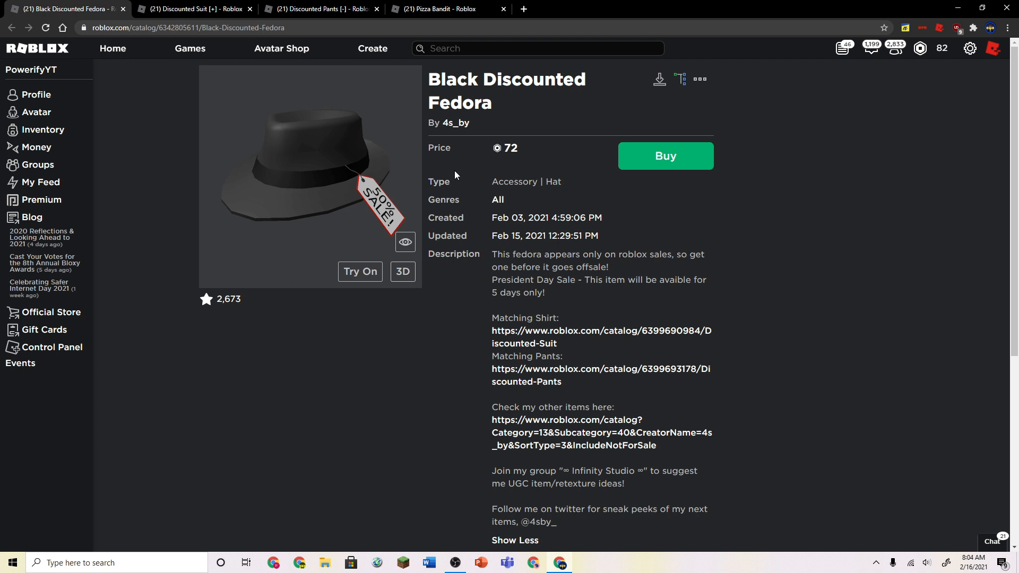
mouse_move(395, 175)
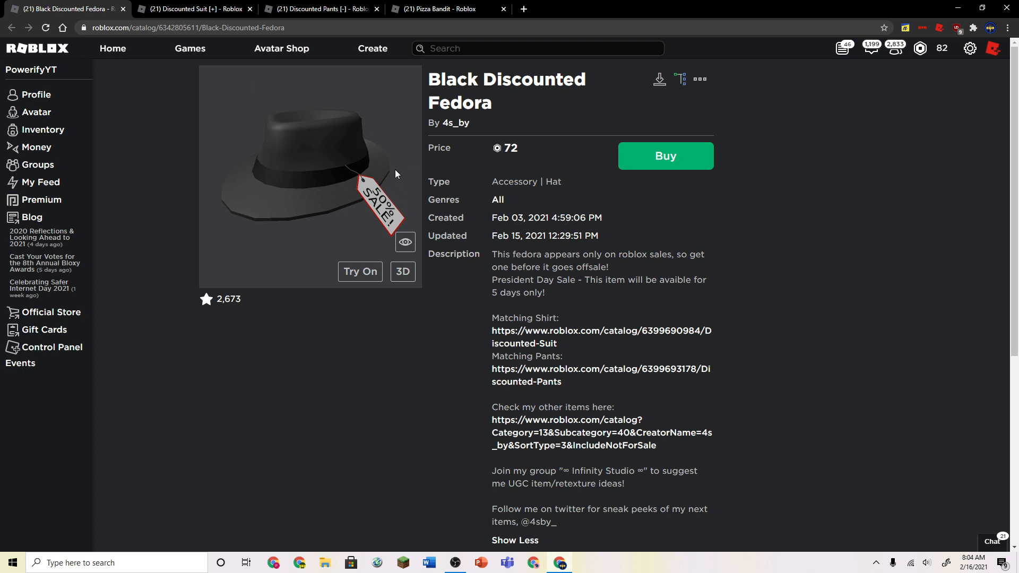